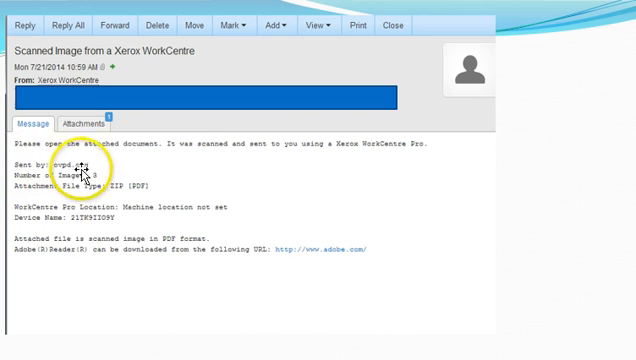
mouse_move(117, 168)
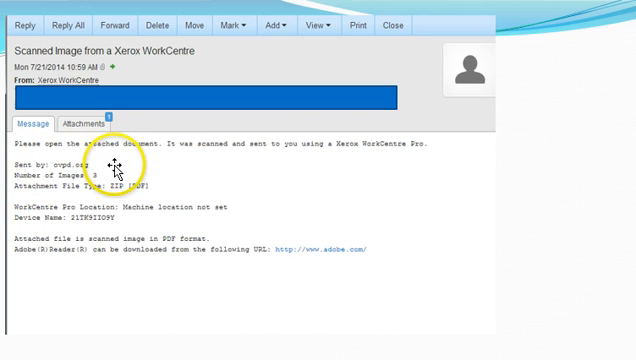
mouse_move(95, 130)
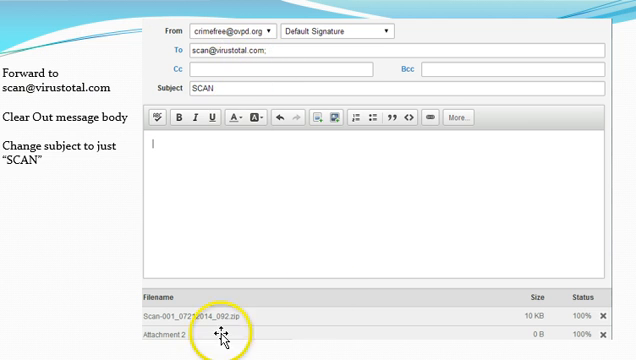
mouse_move(290, 170)
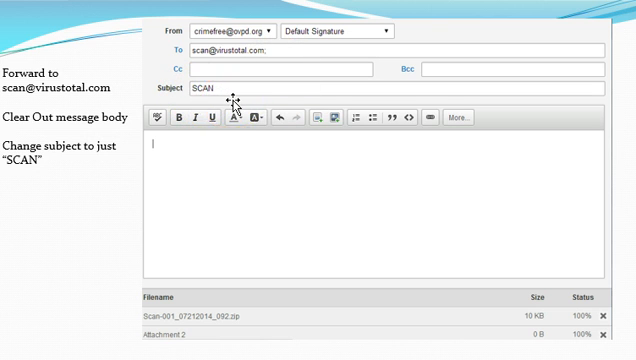
mouse_move(256, 222)
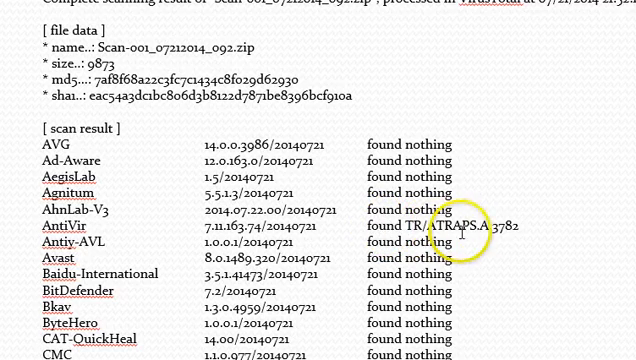
mouse_move(533, 234)
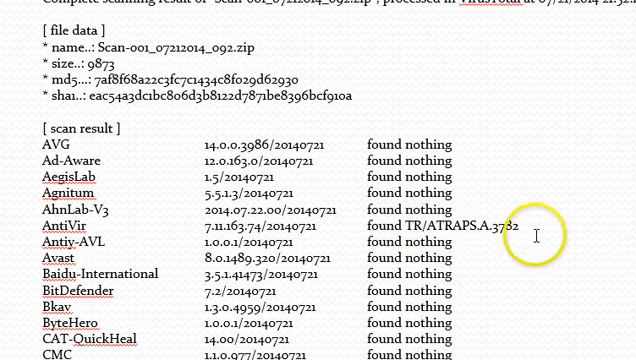
scroll("down", 3)
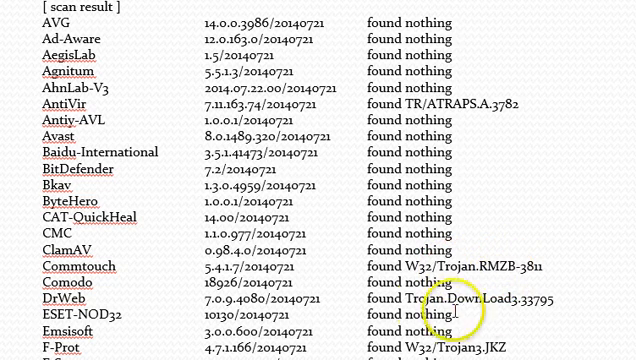
scroll("down", 3)
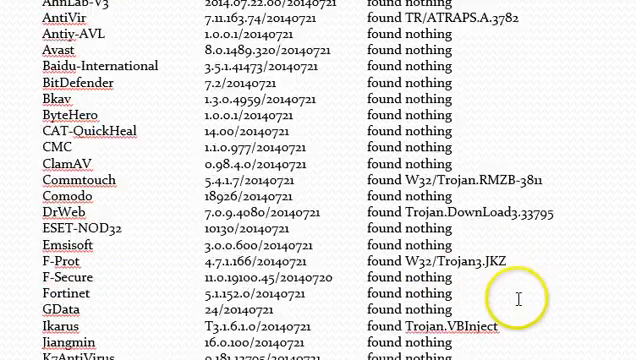
scroll("down", 3)
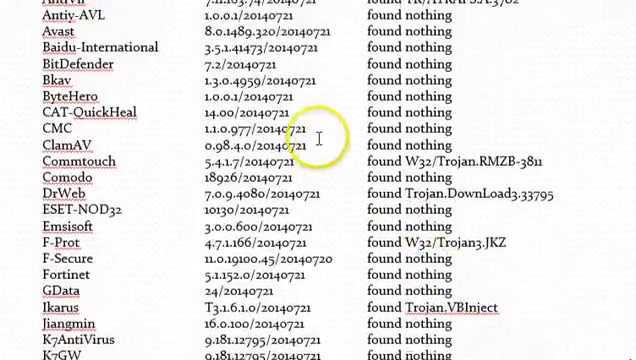
scroll("up", 3)
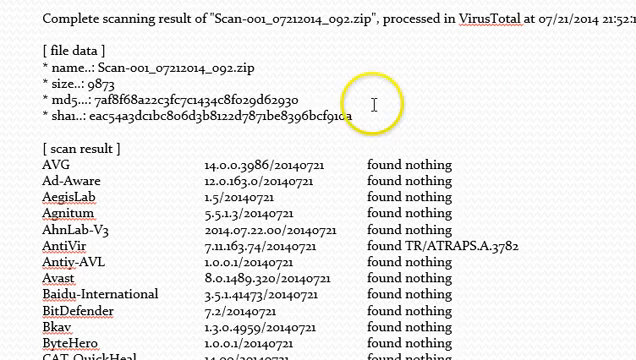
scroll("down", 3)
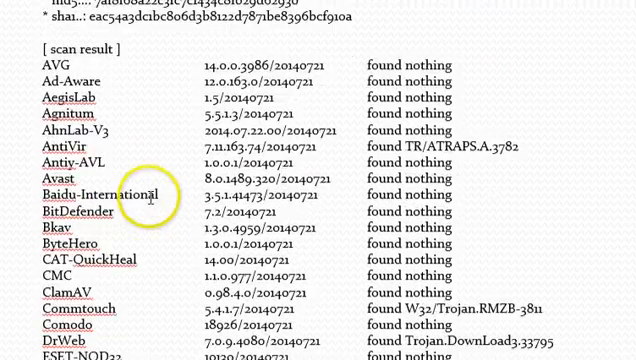